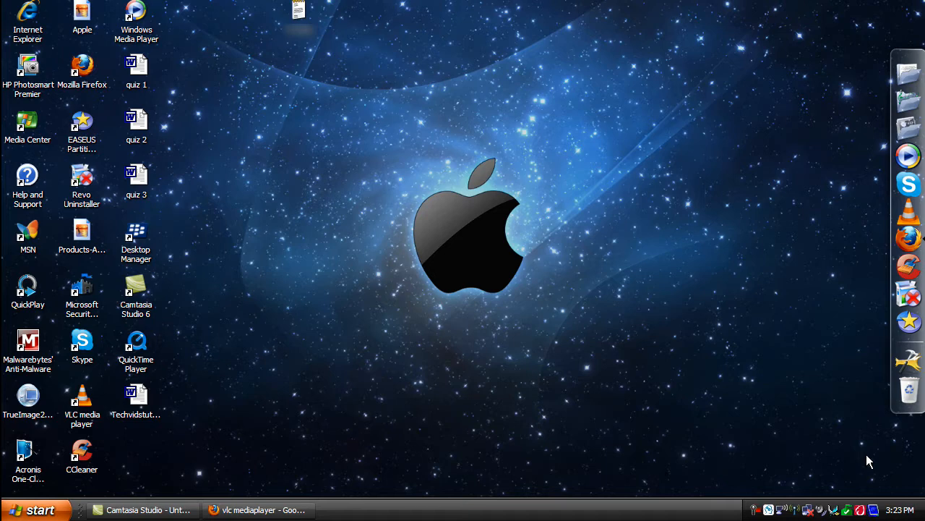
mouse_move(304, 408)
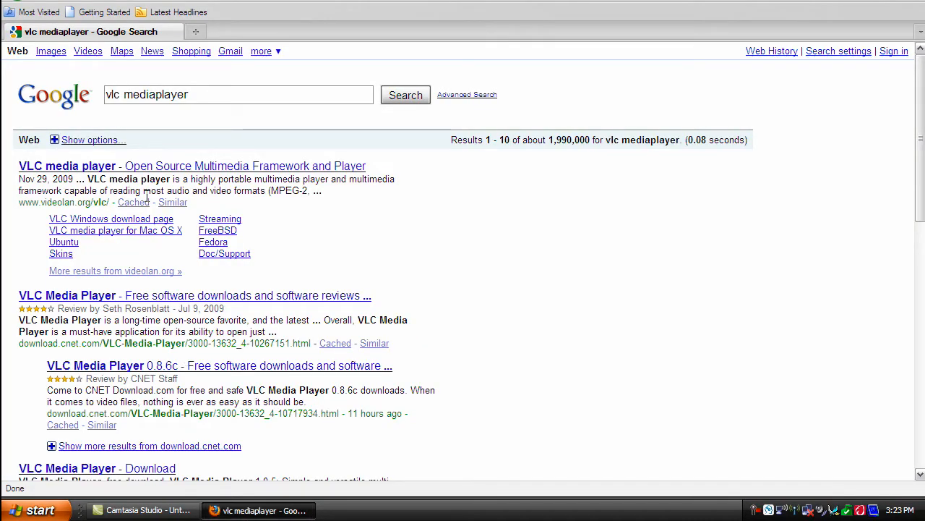
mouse_move(128, 124)
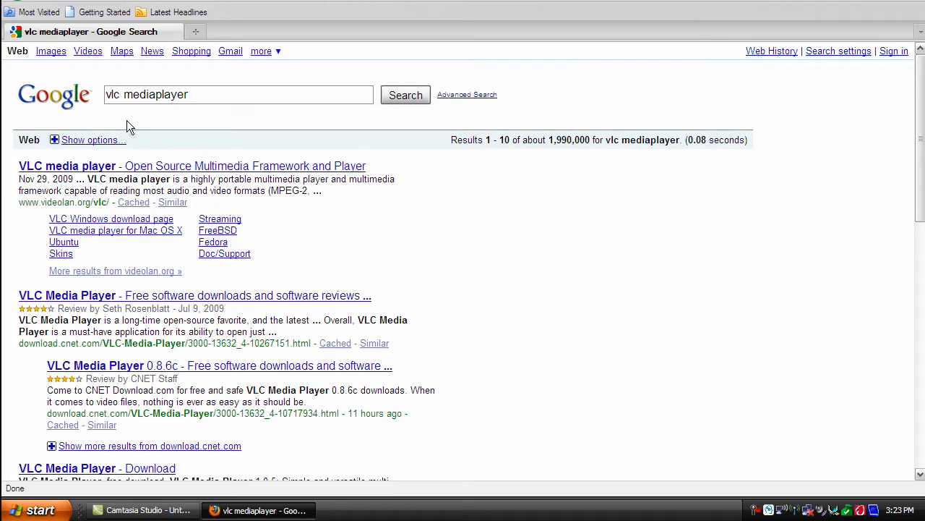
mouse_move(176, 95)
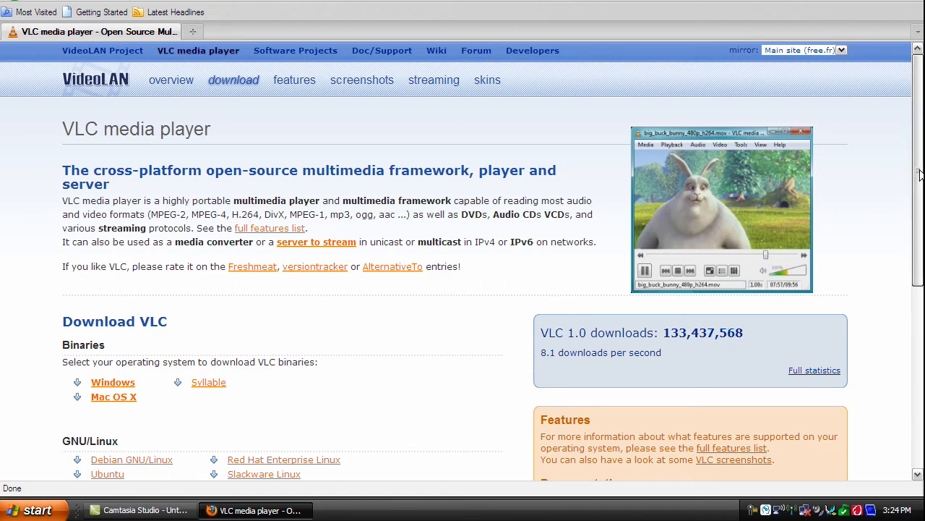
Step: Go to the VLC media player for Windows download page from the Binaries section
scroll("down", 3)
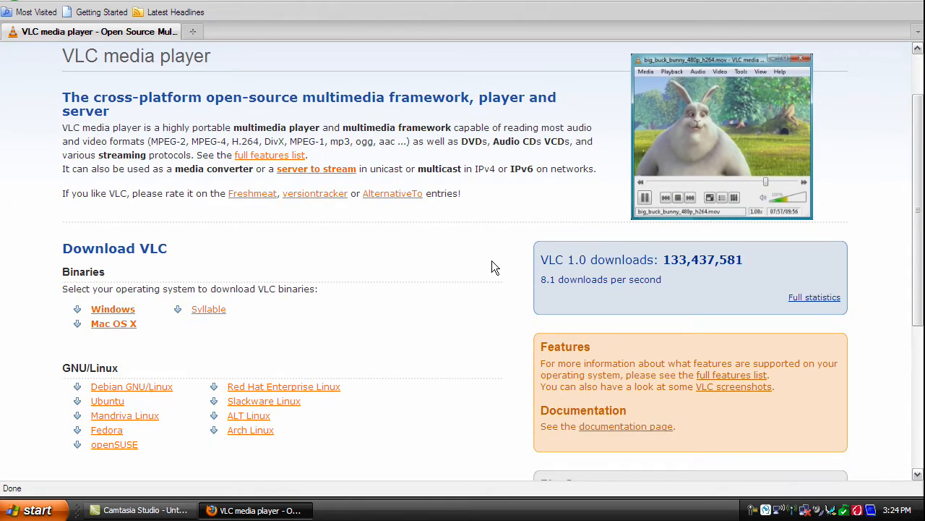
mouse_move(329, 298)
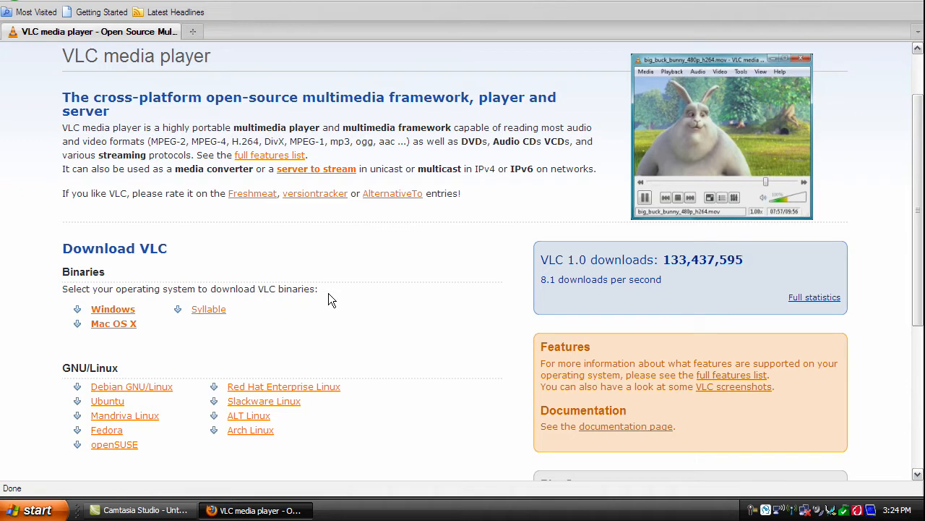
mouse_move(99, 315)
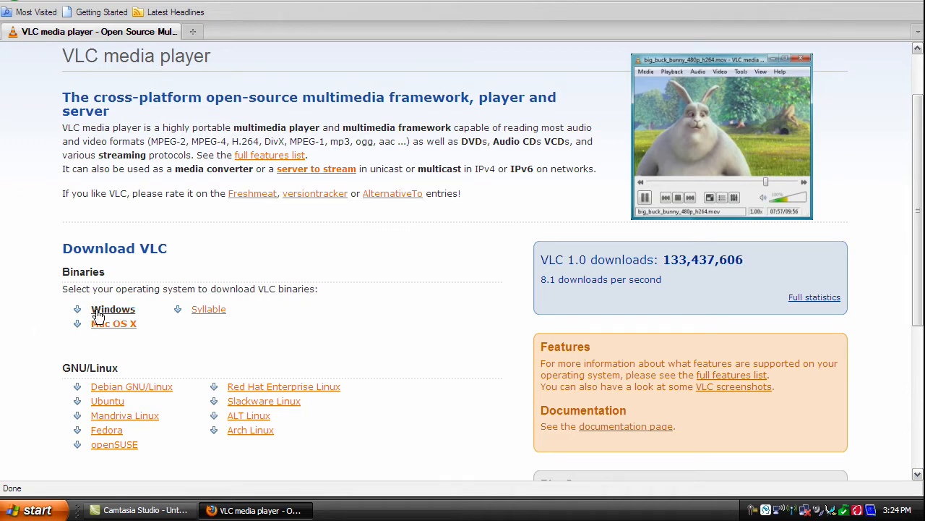
left_click(113, 310)
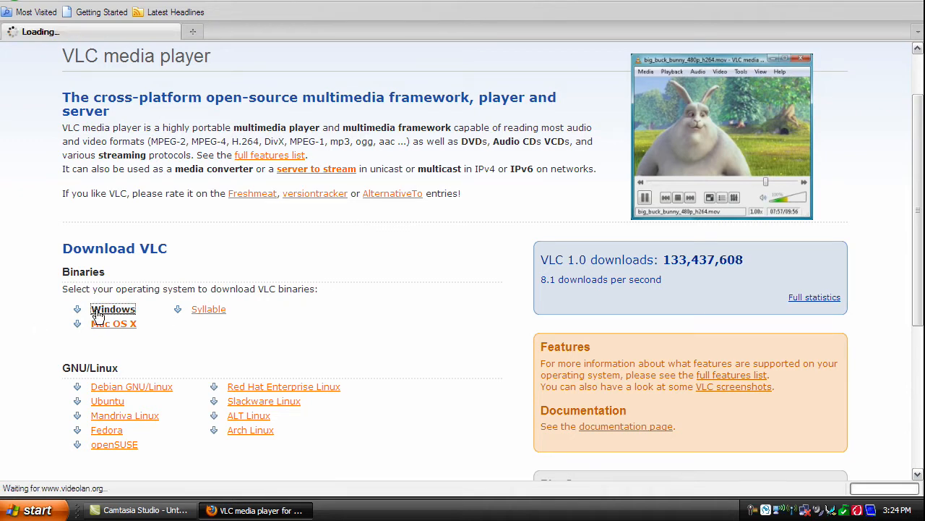
left_click(112, 309)
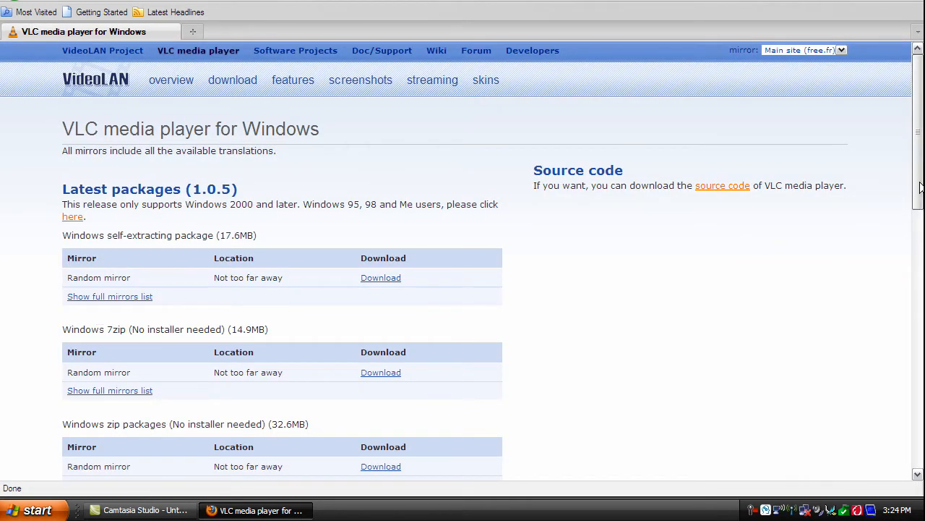
Step: Expand the full mirrors list for the Windows self-extracting 1.0.5 package
scroll("down", 3)
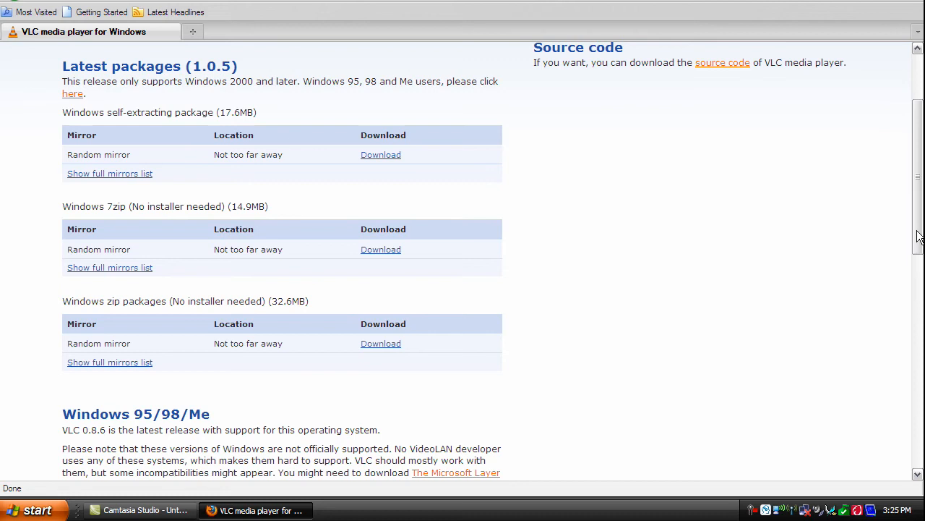
mouse_move(486, 188)
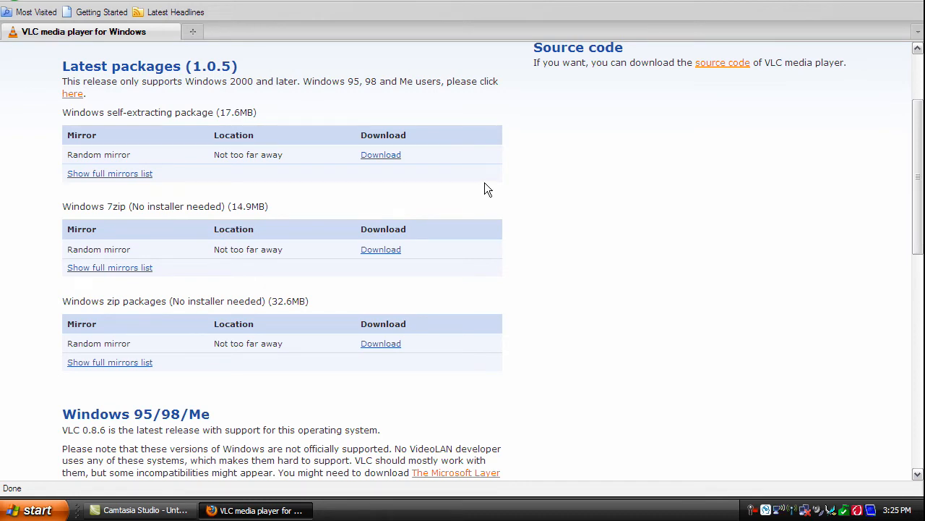
mouse_move(237, 150)
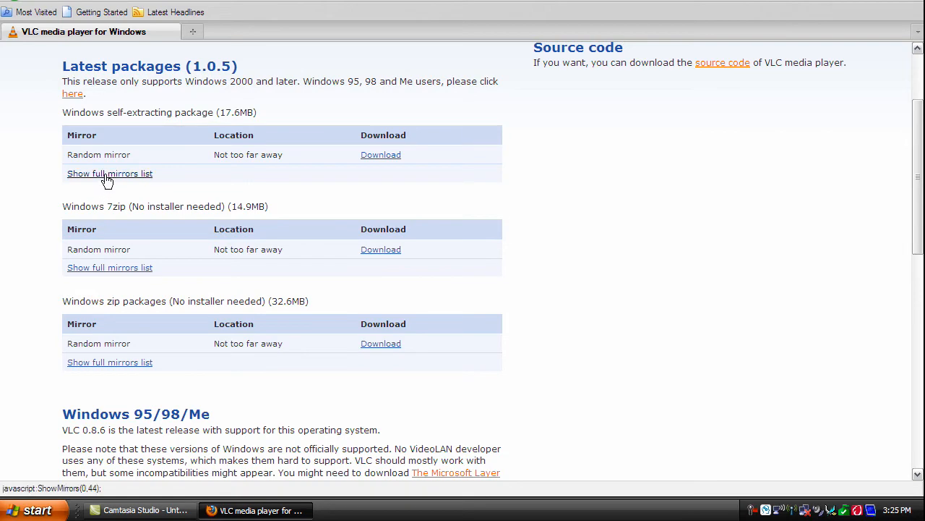
left_click(110, 174)
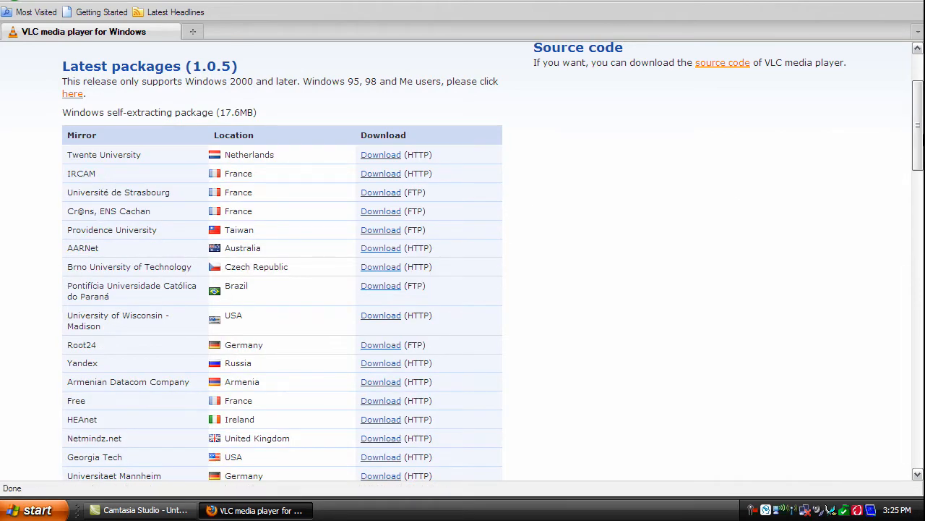
Step: Start the HTTP download of the 1.0.5 installer from the University of Wisconsin - Madison mirror
scroll("down", 3)
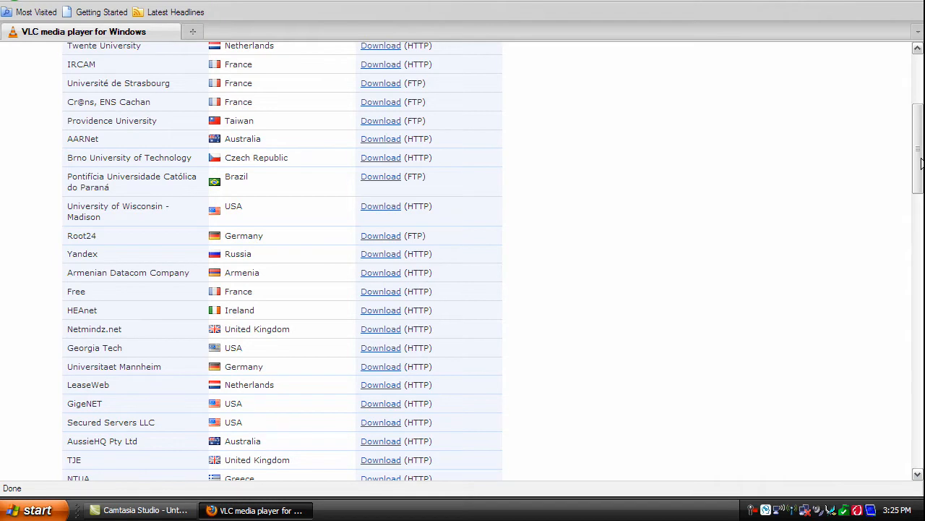
scroll("down", 3)
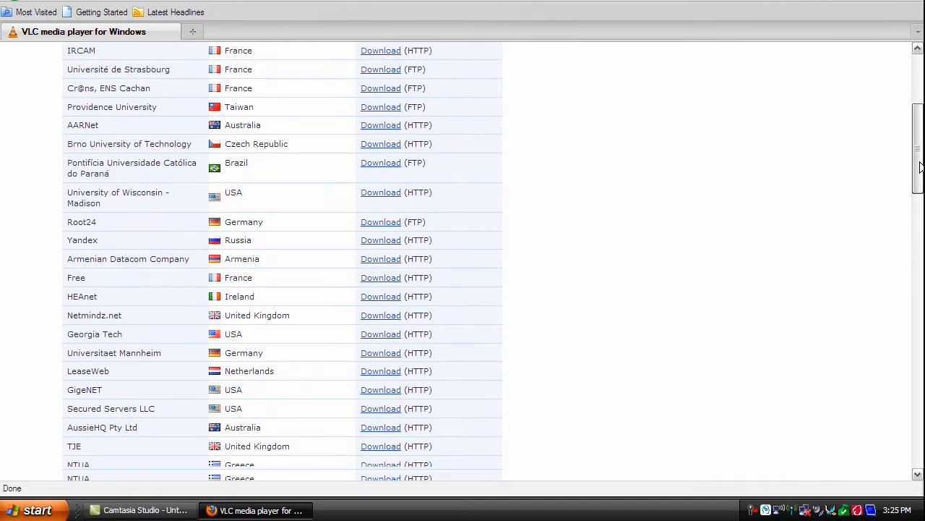
scroll("down", 3)
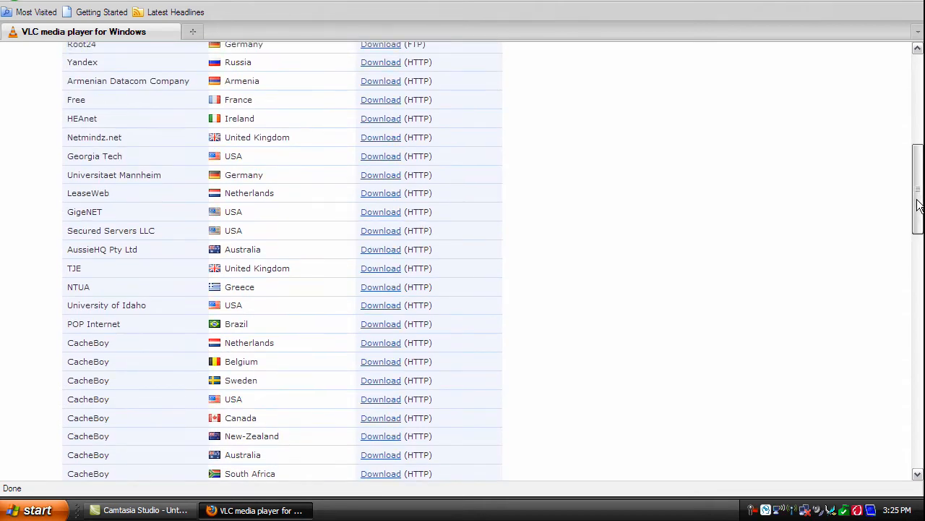
scroll("up", 3)
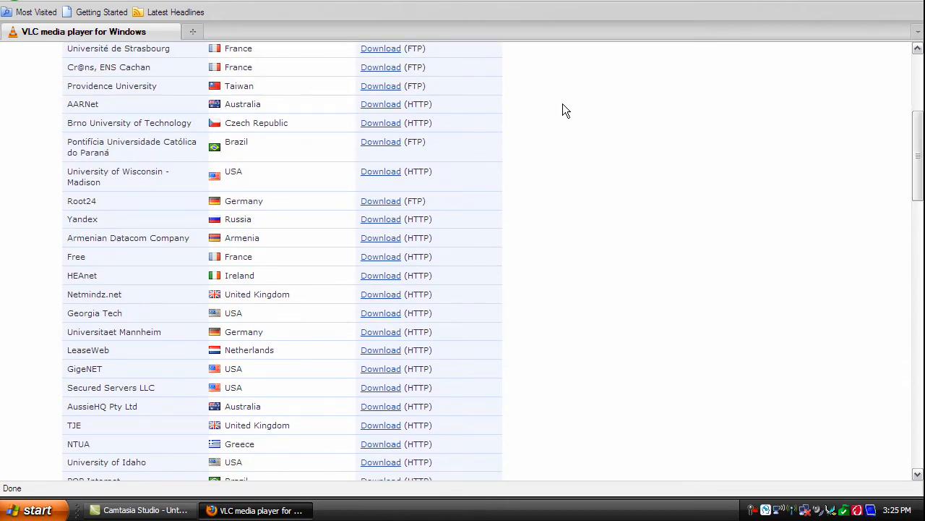
mouse_move(431, 153)
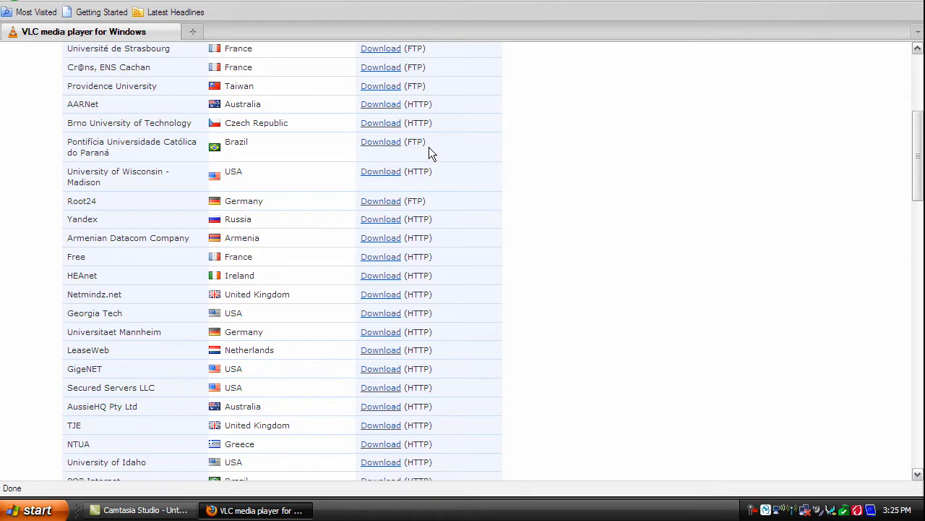
left_click(381, 170)
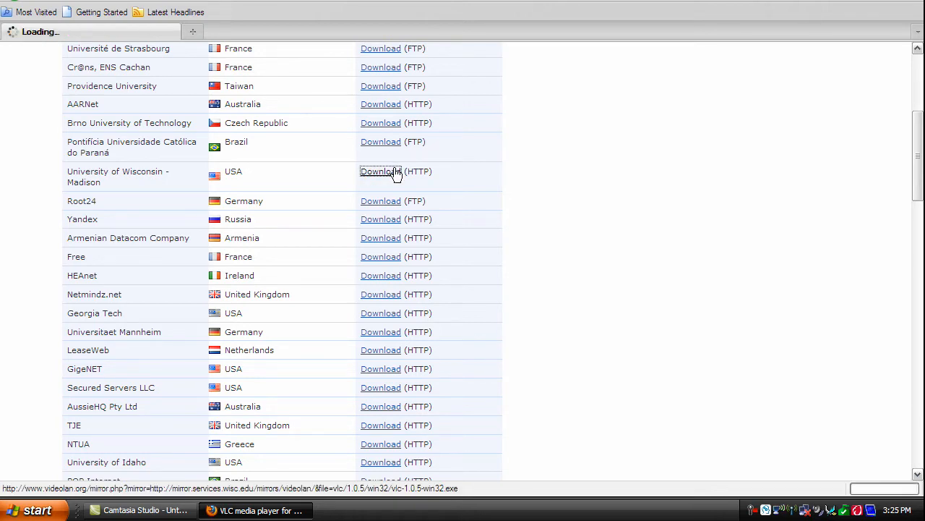
left_click(380, 171)
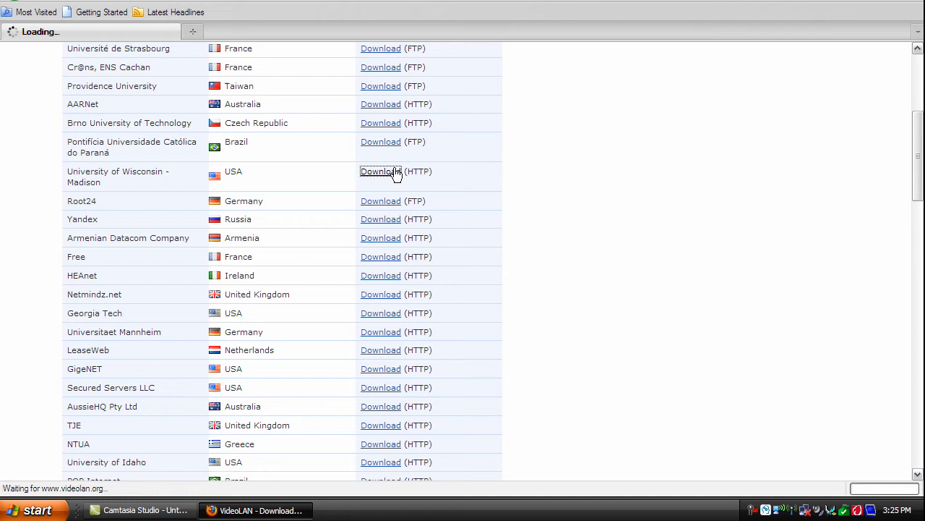
Step: Save vlc-1.0.5-win32.exe to the computer from the Opening dialog
left_click(380, 171)
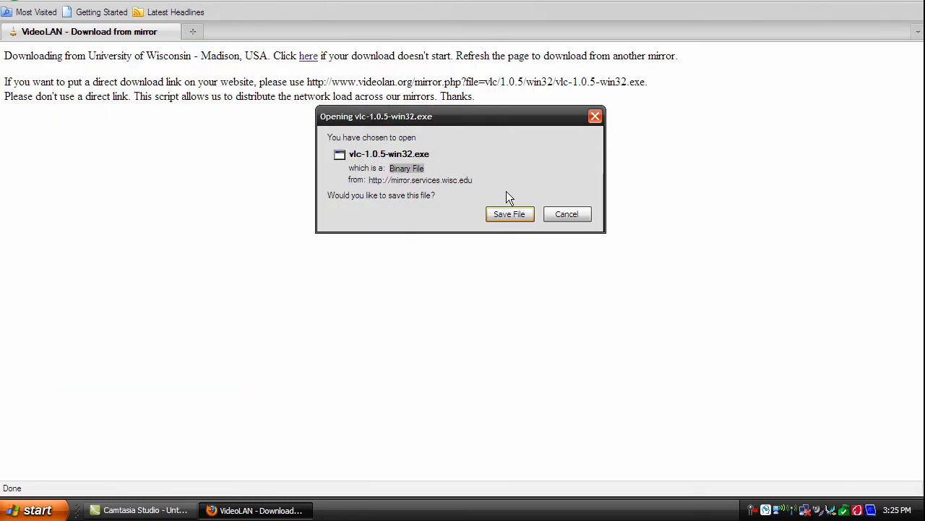
mouse_move(547, 208)
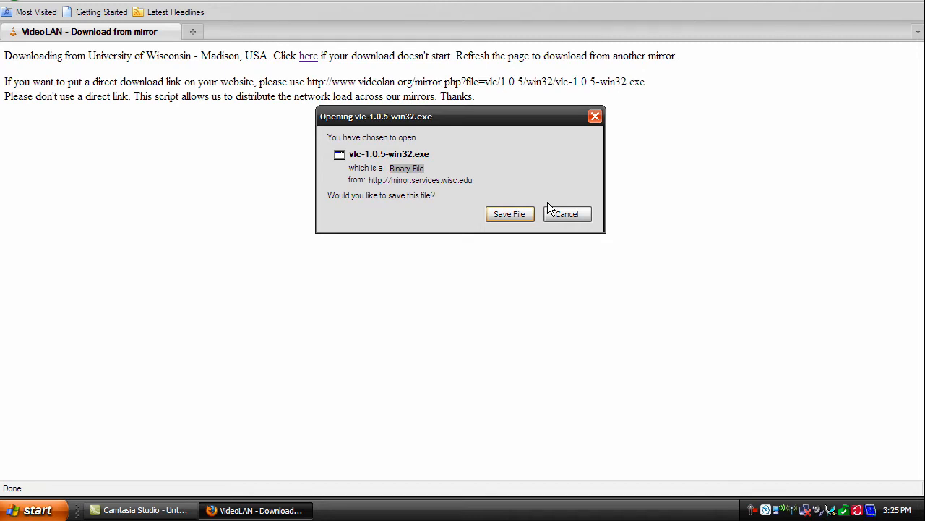
left_click(567, 214)
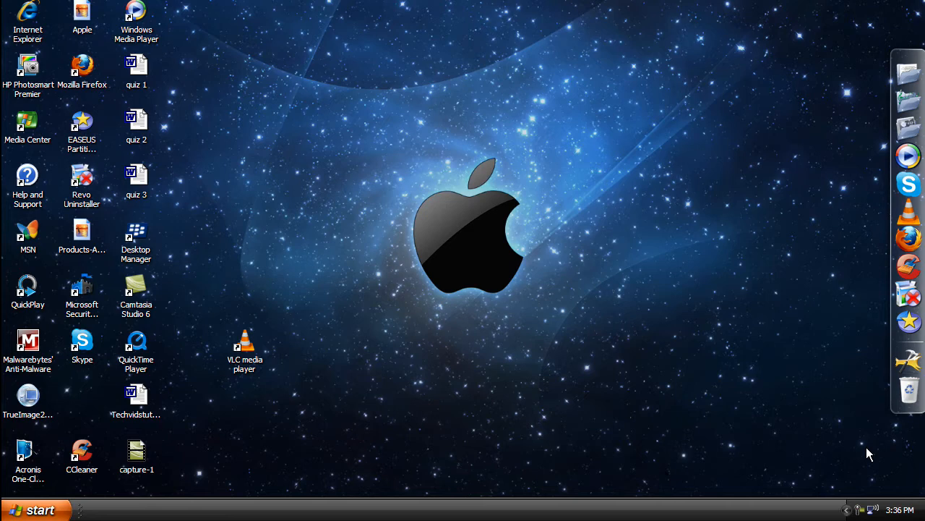
mouse_move(229, 348)
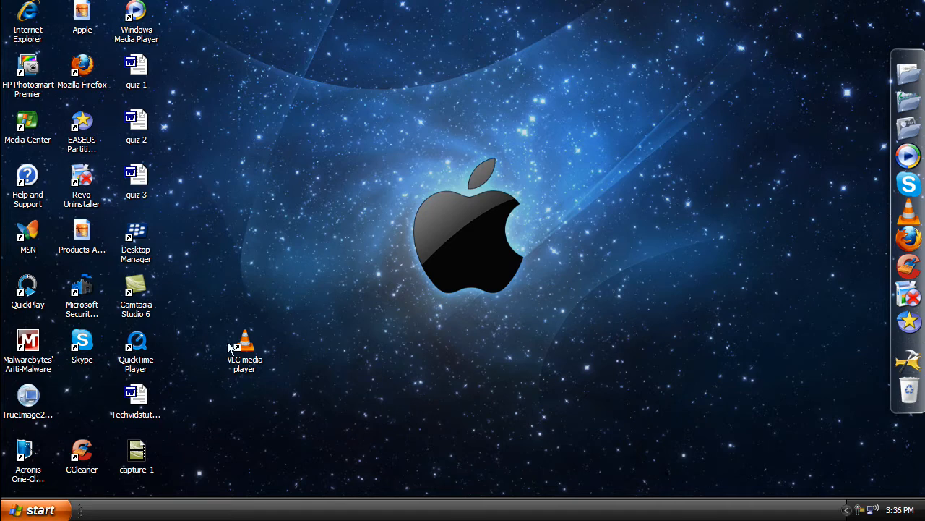
Step: Move the VLC shortcut toward the desktop centre and launch VLC media player
left_click_drag(244, 347, 354, 290)
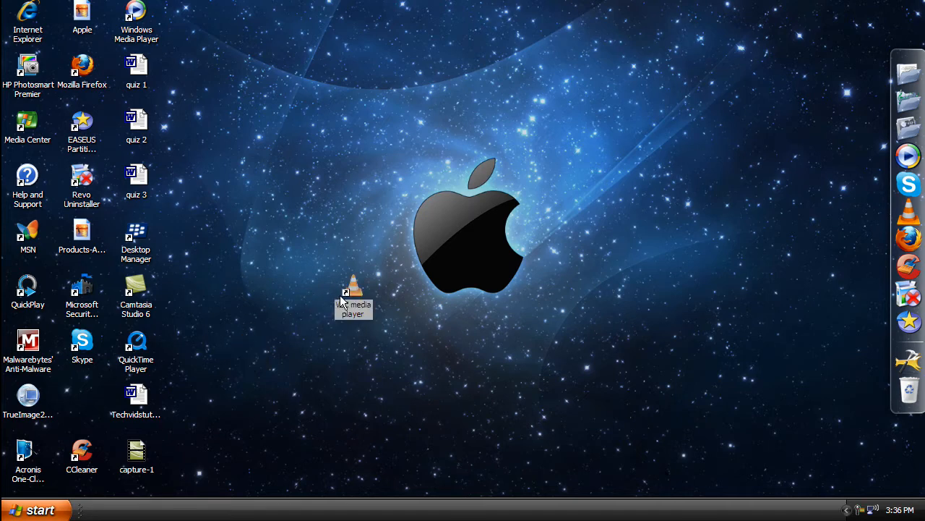
double_click(353, 289)
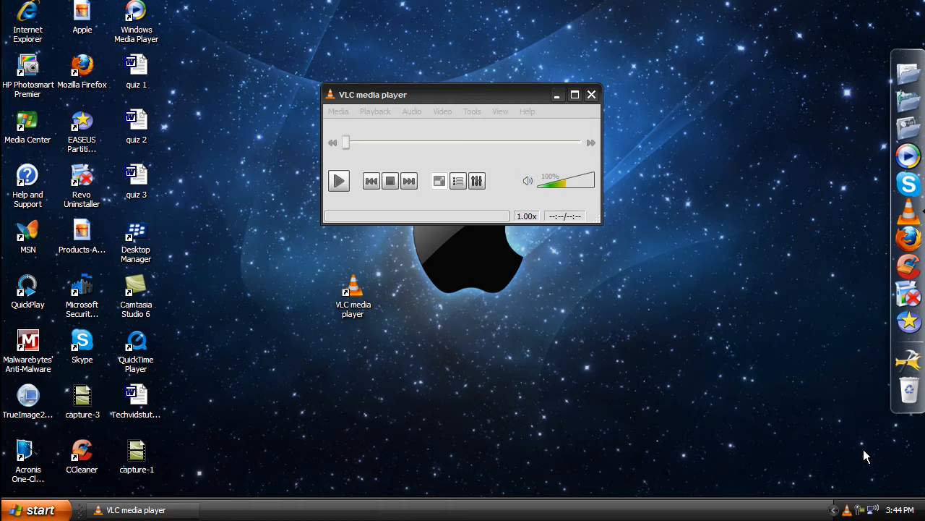
mouse_move(528, 111)
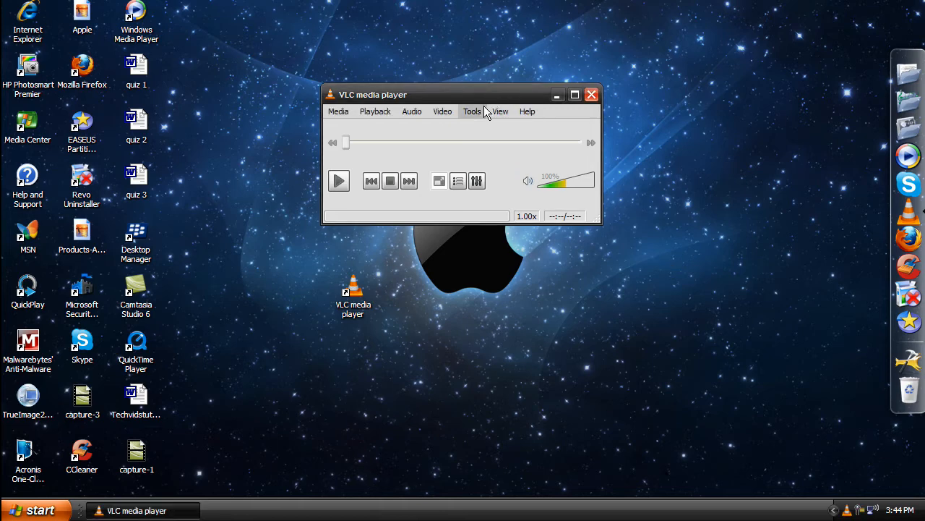
Step: Show the Tools menu that holds the Preferences entry
left_click(471, 110)
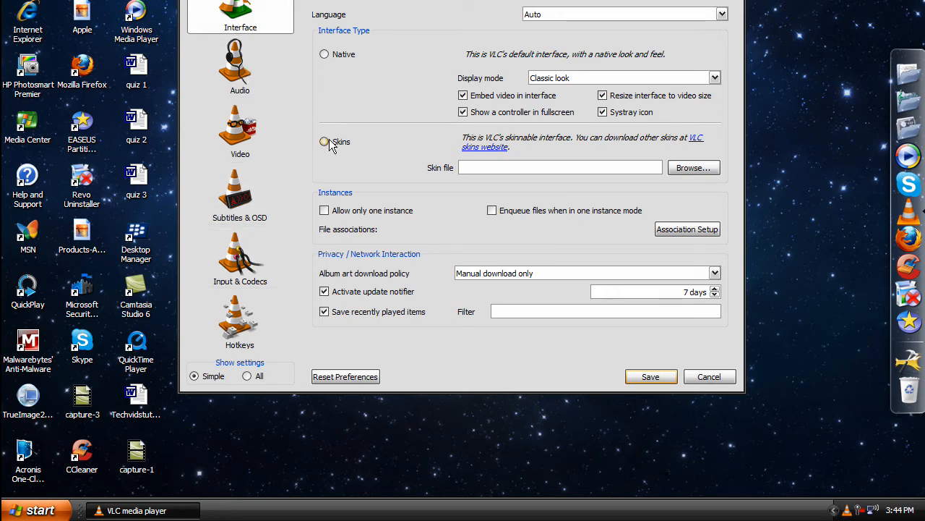
mouse_move(281, 47)
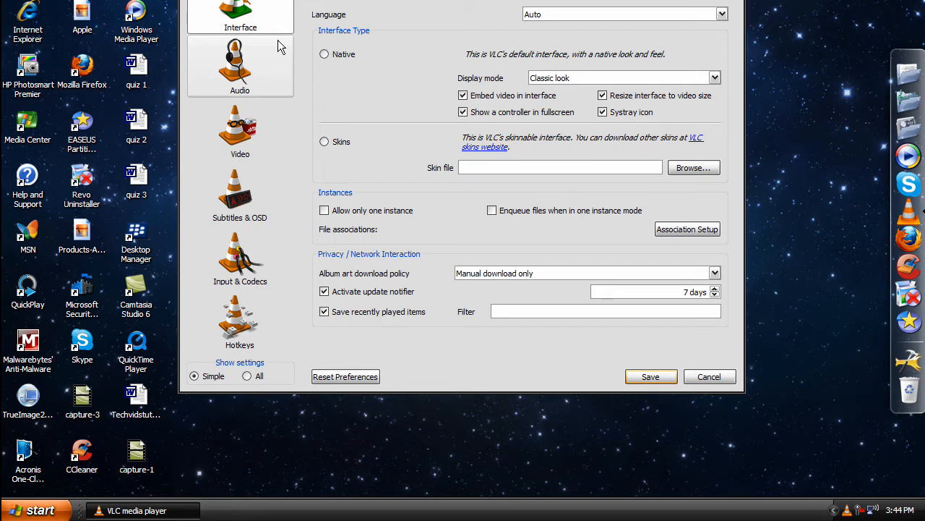
Step: Browse the Audio, Video, Subtitles & OSD and Input & Codecs preference pages unchanged
left_click(240, 65)
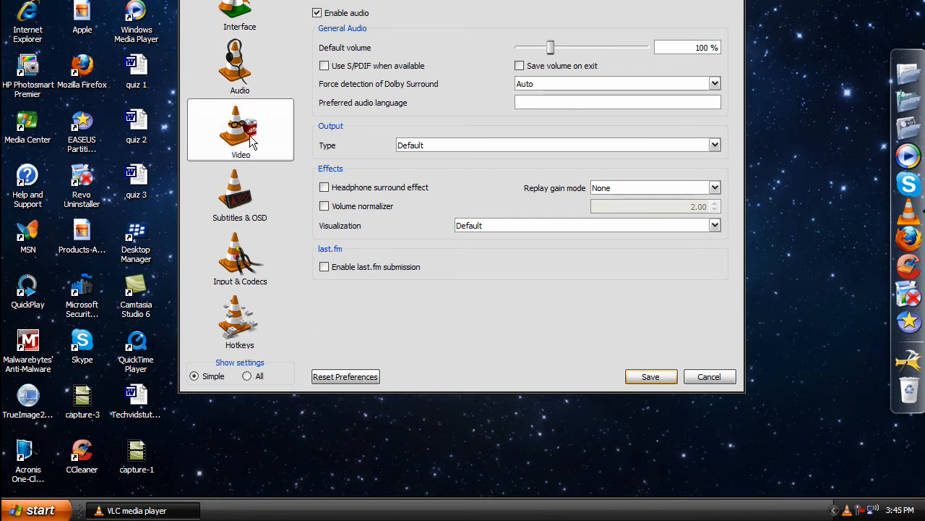
left_click(240, 131)
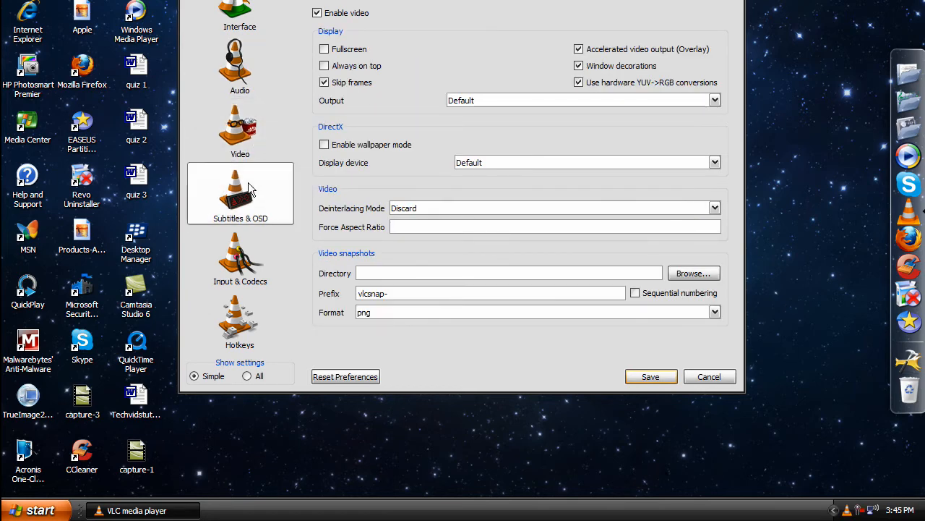
left_click(240, 194)
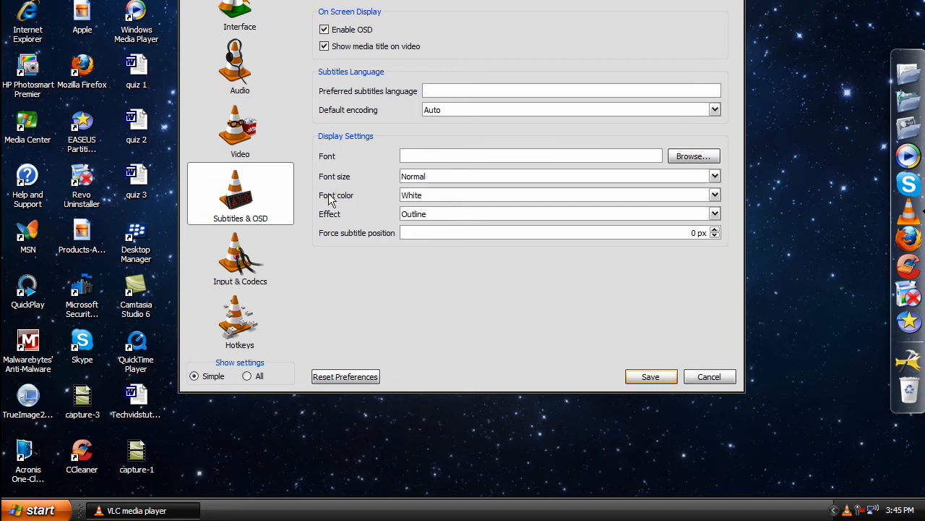
mouse_move(332, 214)
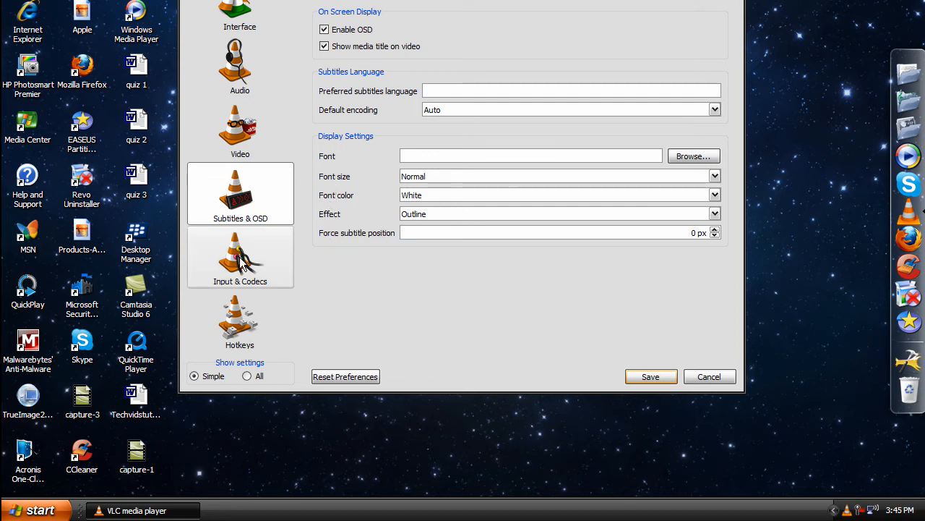
left_click(240, 257)
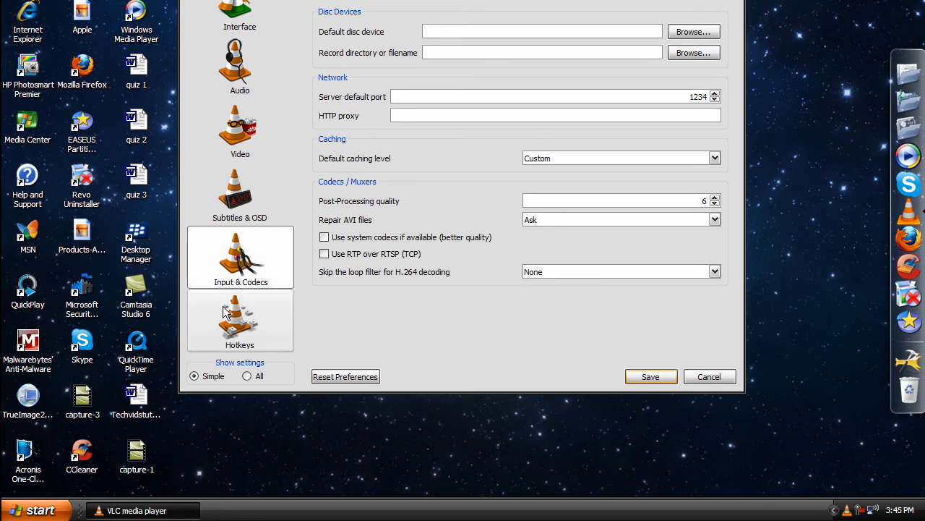
mouse_move(685, 359)
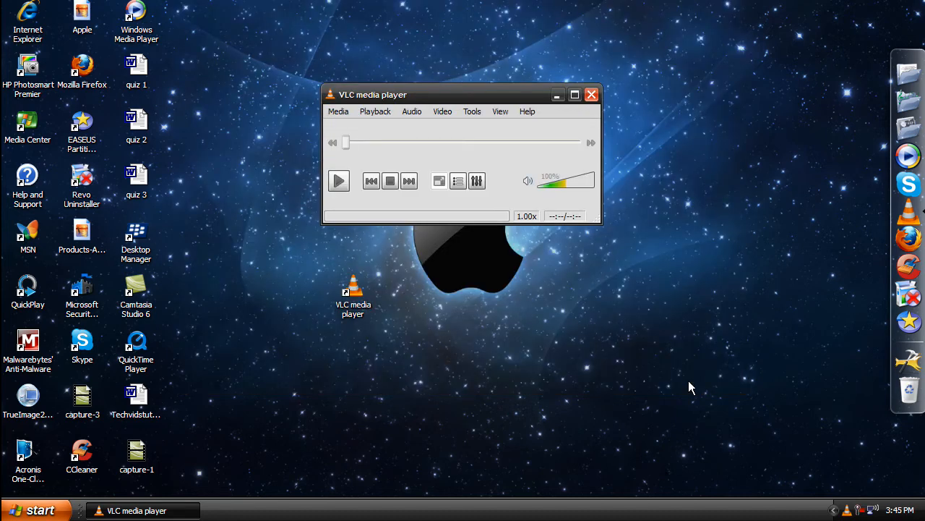
mouse_move(619, 231)
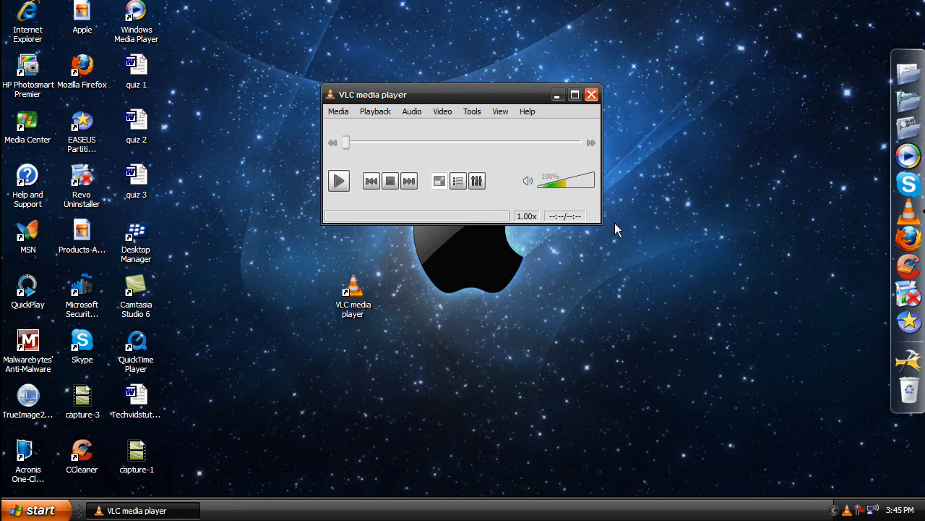
mouse_move(593, 191)
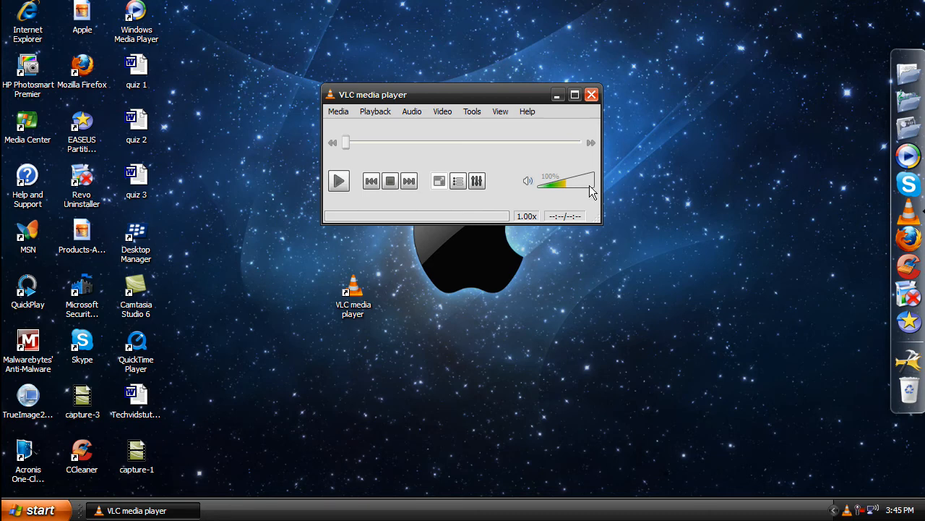
Step: Show the Media menu with Open File, Folder, Disc and Network Stream choices
left_click(338, 110)
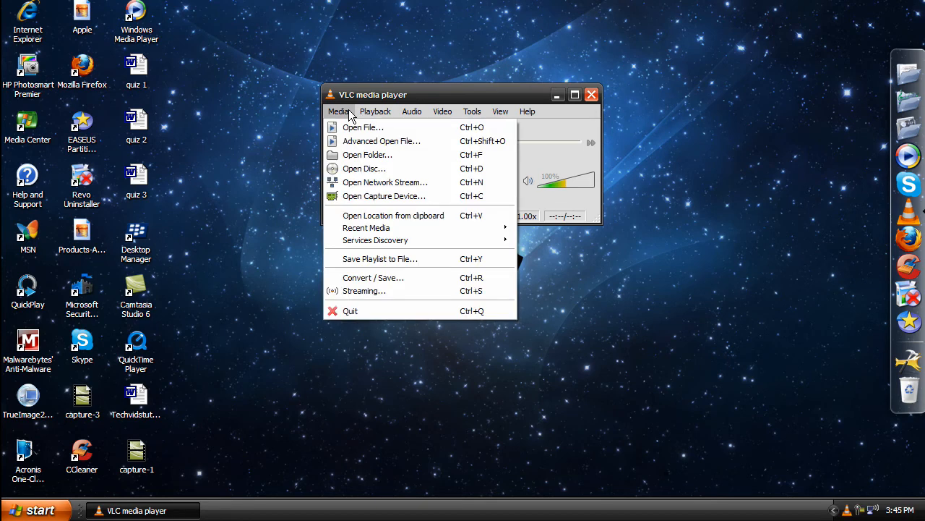
mouse_move(363, 127)
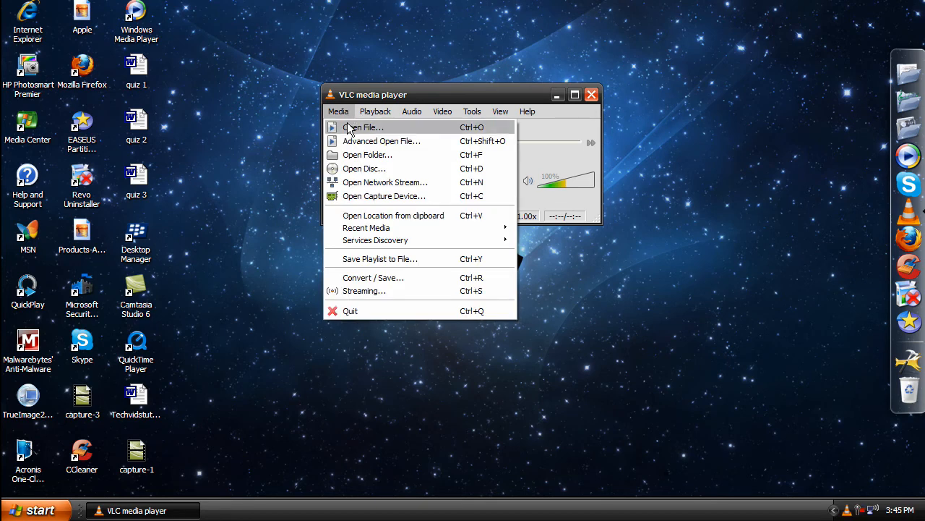
mouse_move(364, 167)
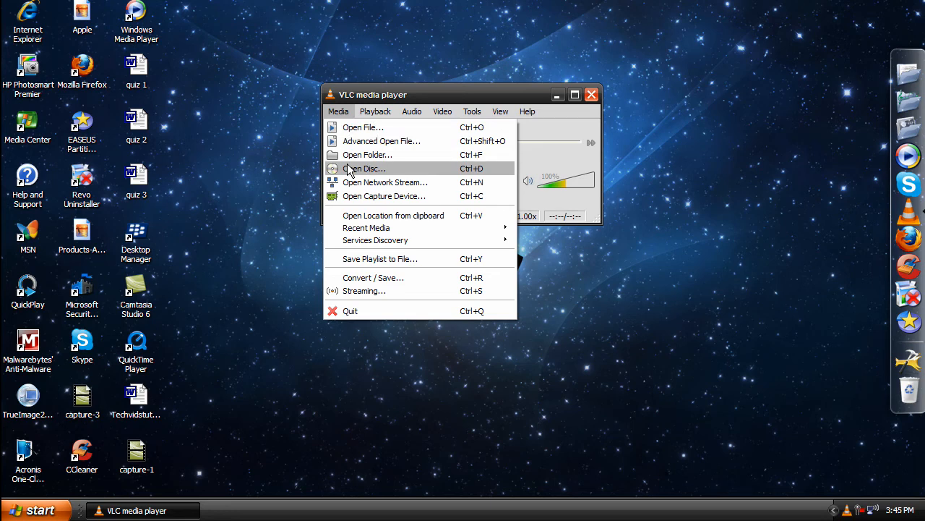
mouse_move(477, 75)
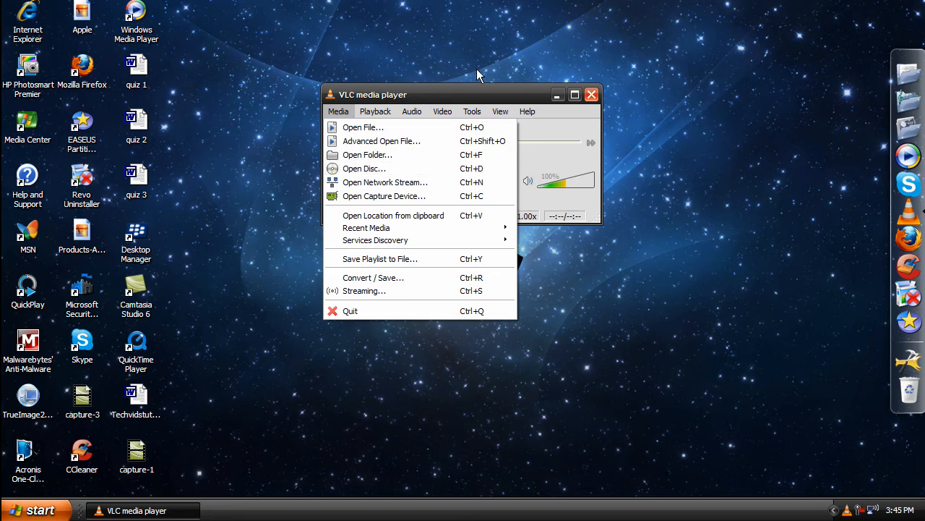
mouse_move(503, 99)
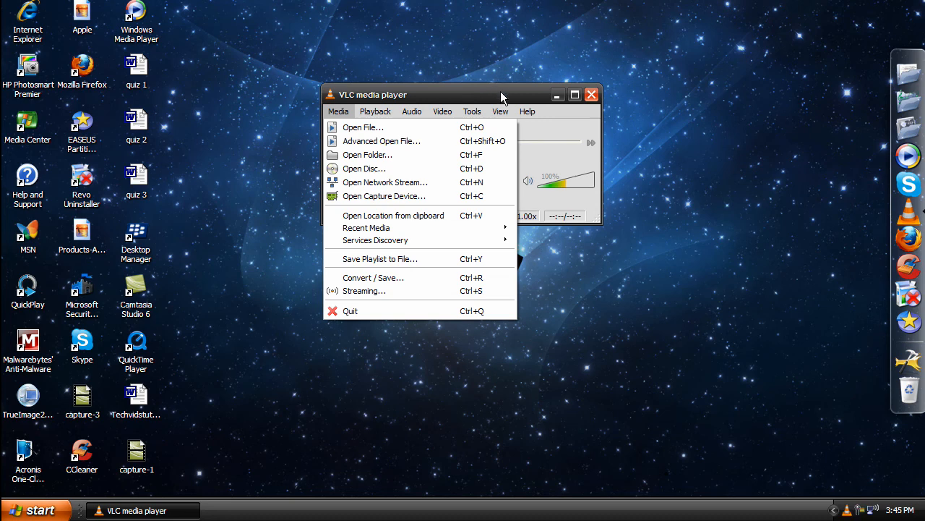